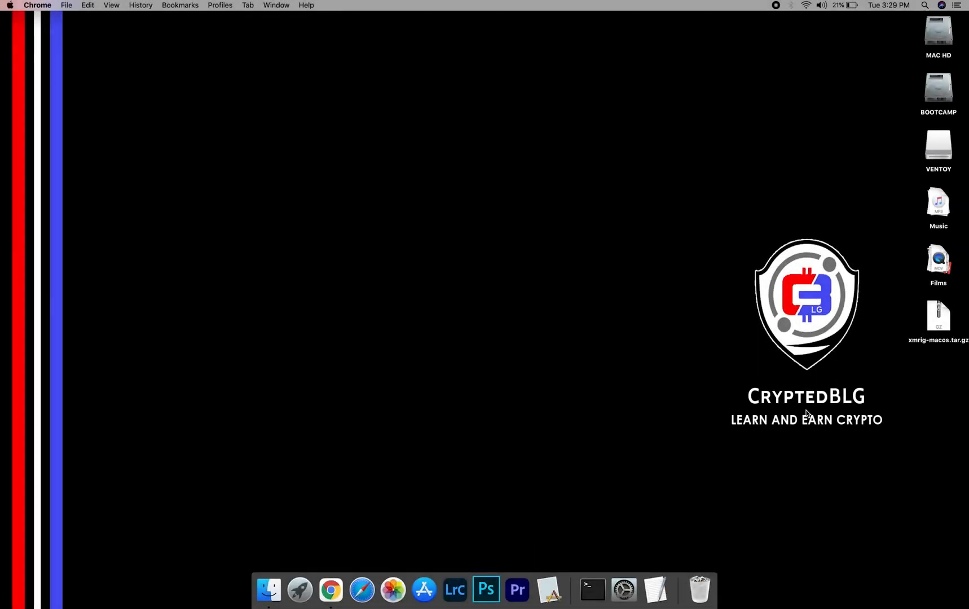
# Extract xmrig-macos.tar.gz, open the xmrig-macos folder, and bring up Open With for config.json
pyautogui.doubleClick(938, 315)
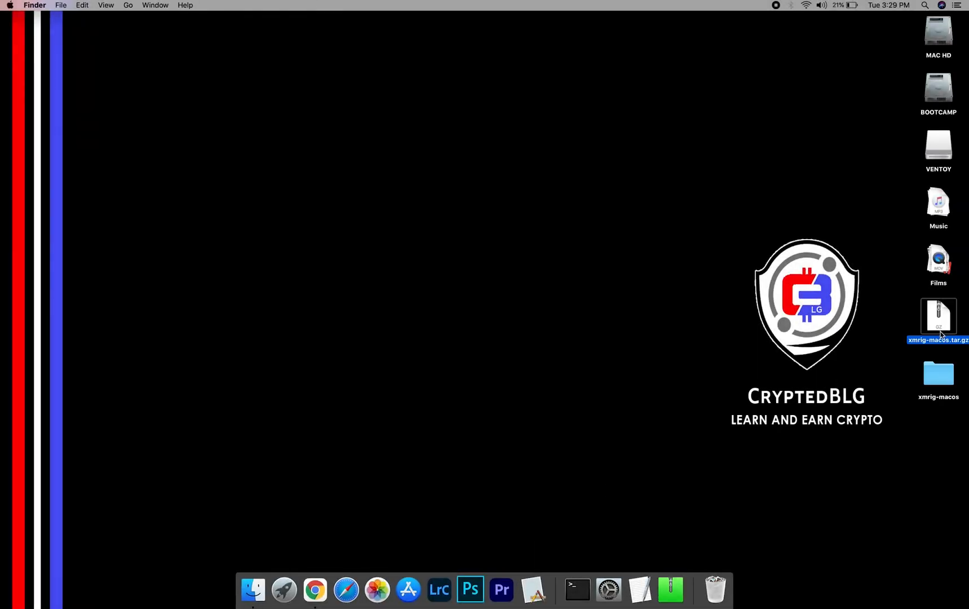
pyautogui.doubleClick(938, 374)
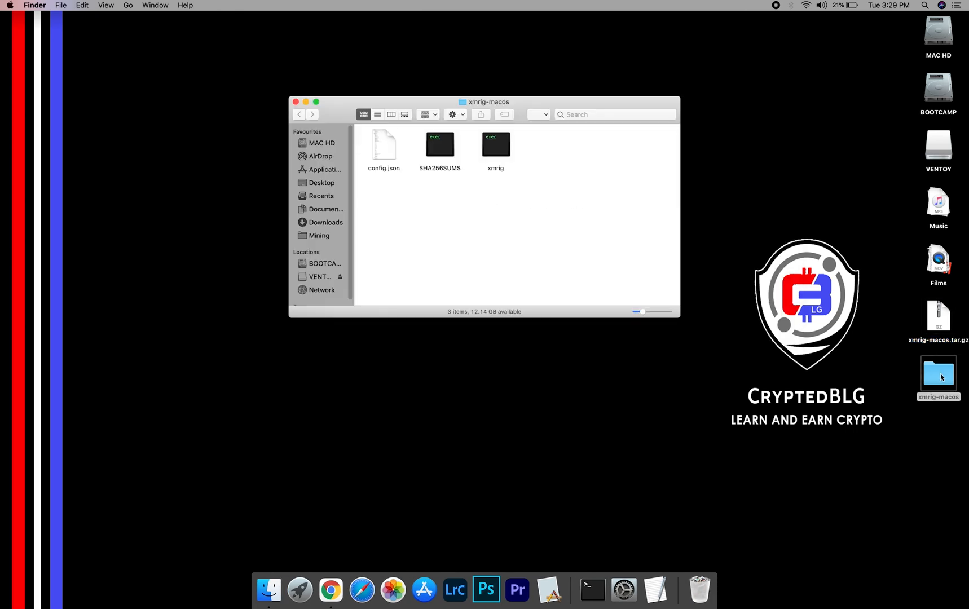
pyautogui.moveTo(428, 205)
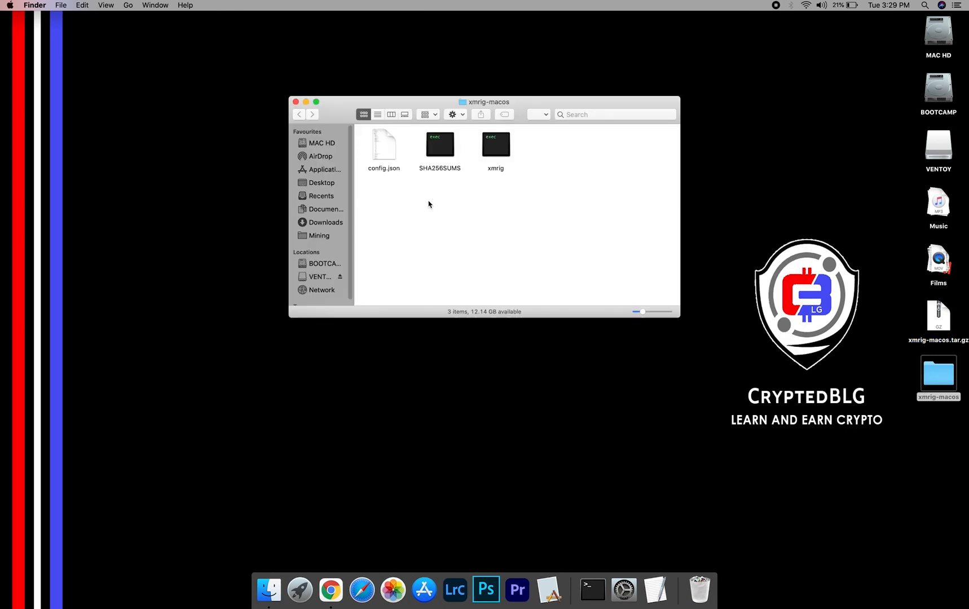
pyautogui.rightClick(382, 147)
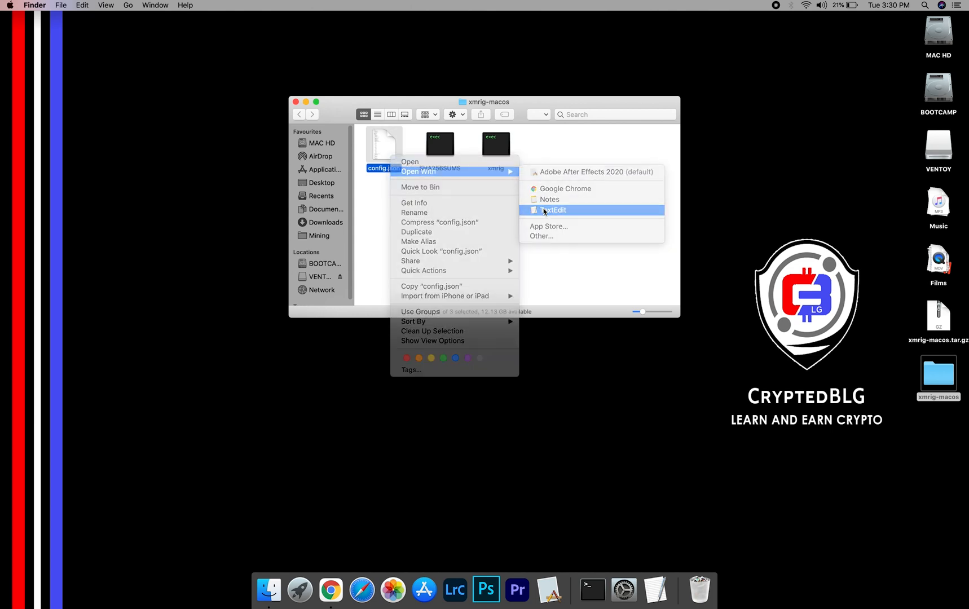
# Put the SHIB wallet user into config.json in TextEdit, then launch xmrig and dismiss the warning
pyautogui.click(554, 210)
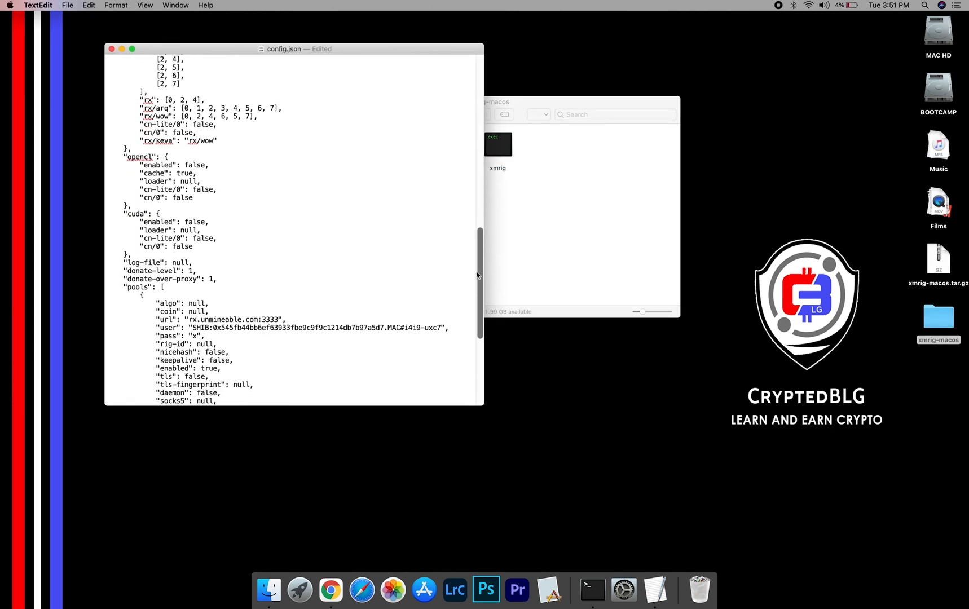
pyautogui.scroll(-3)
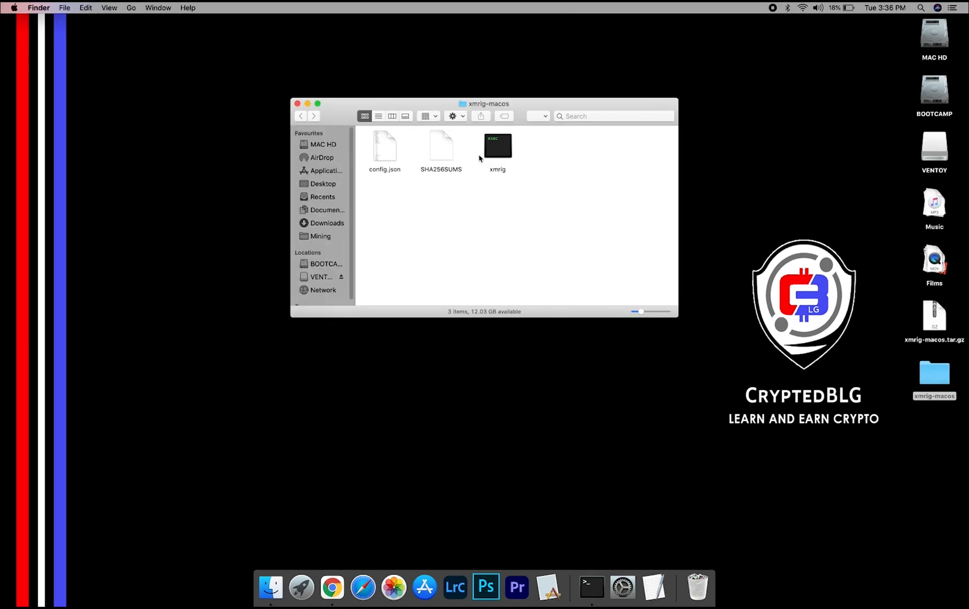
pyautogui.click(497, 147)
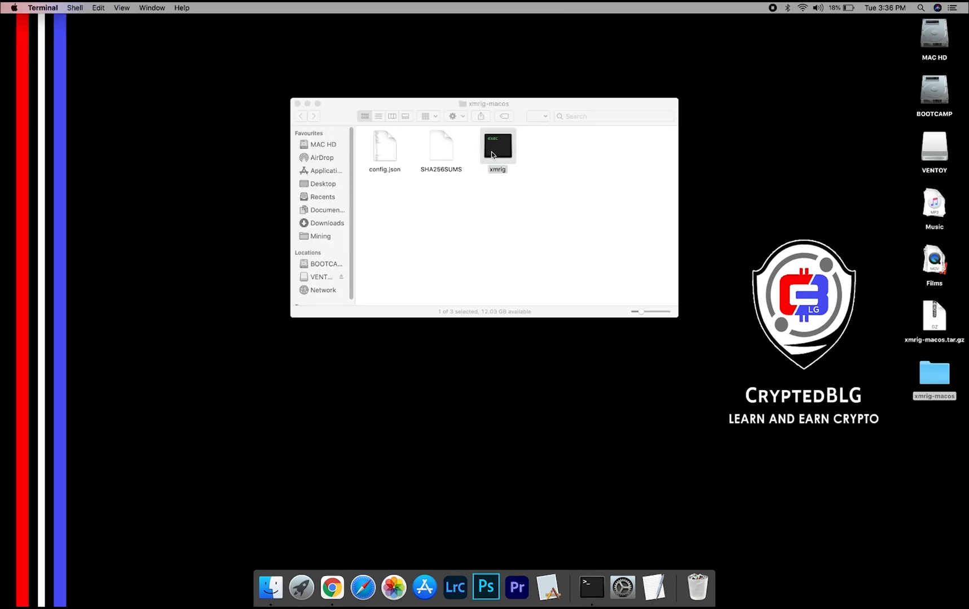
pyautogui.doubleClick(497, 145)
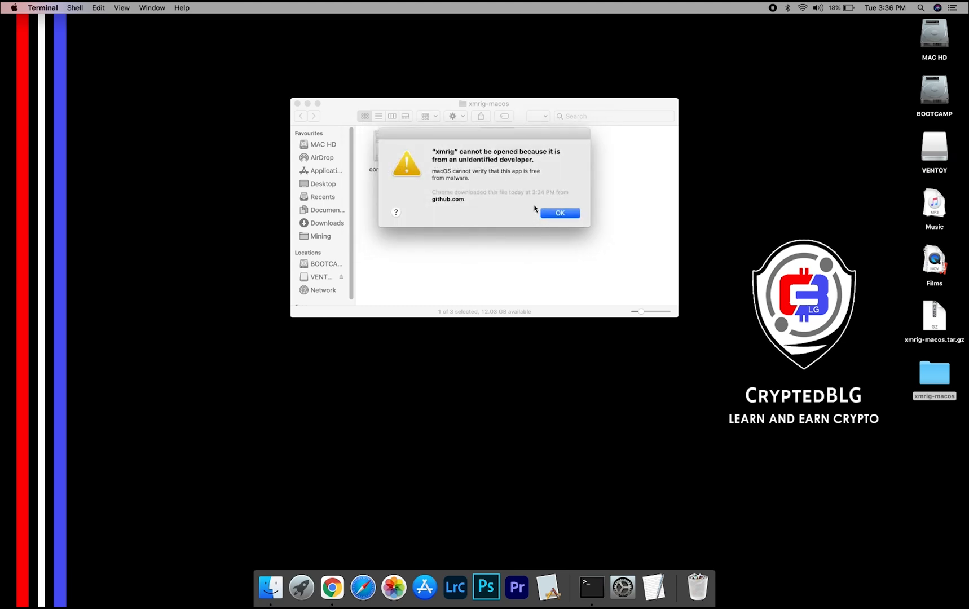
pyautogui.click(558, 213)
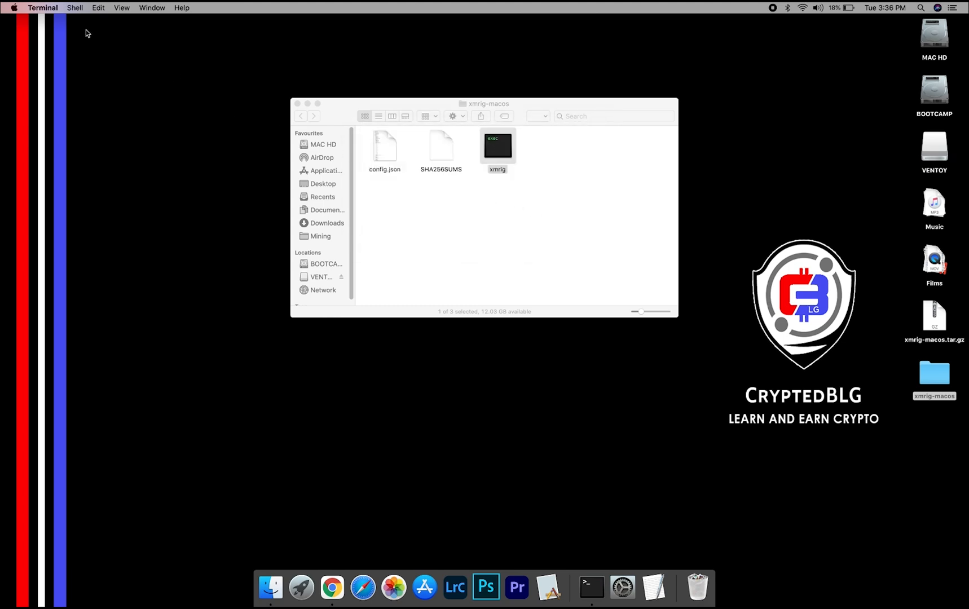
# Allow xmrig with Open Anyway in Security & Privacy, and confirm opening it
pyautogui.click(13, 7)
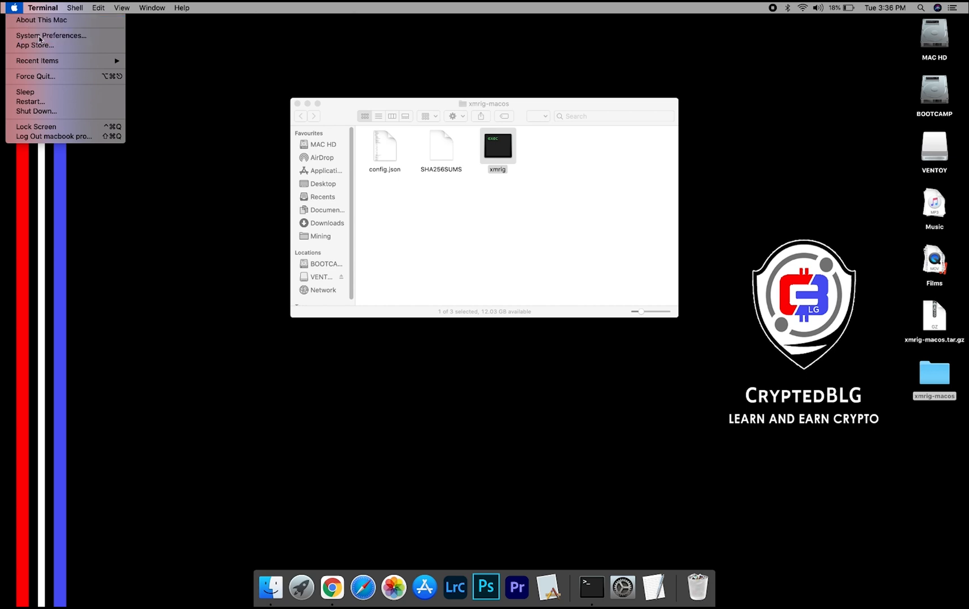
pyautogui.click(50, 35)
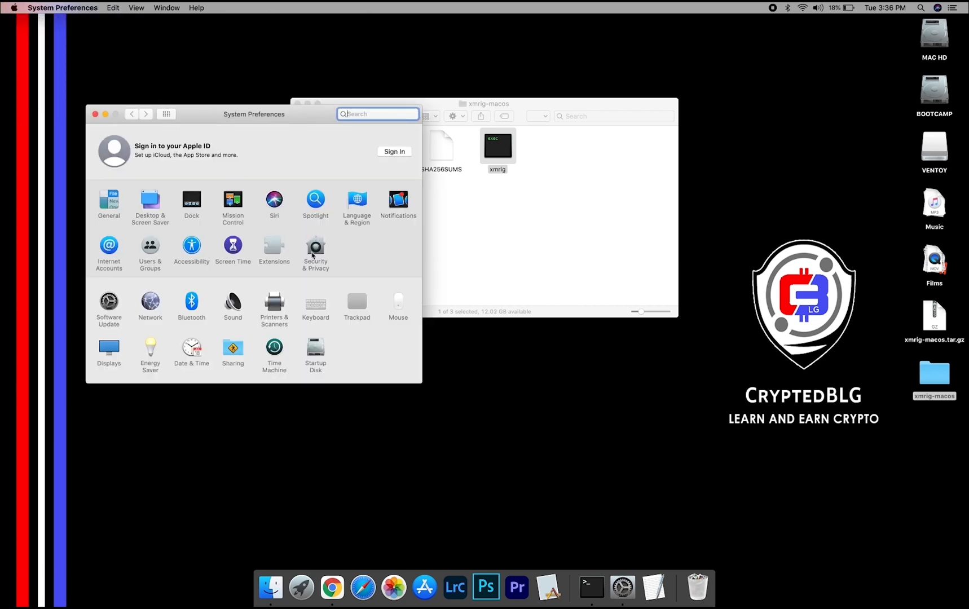
pyautogui.click(315, 250)
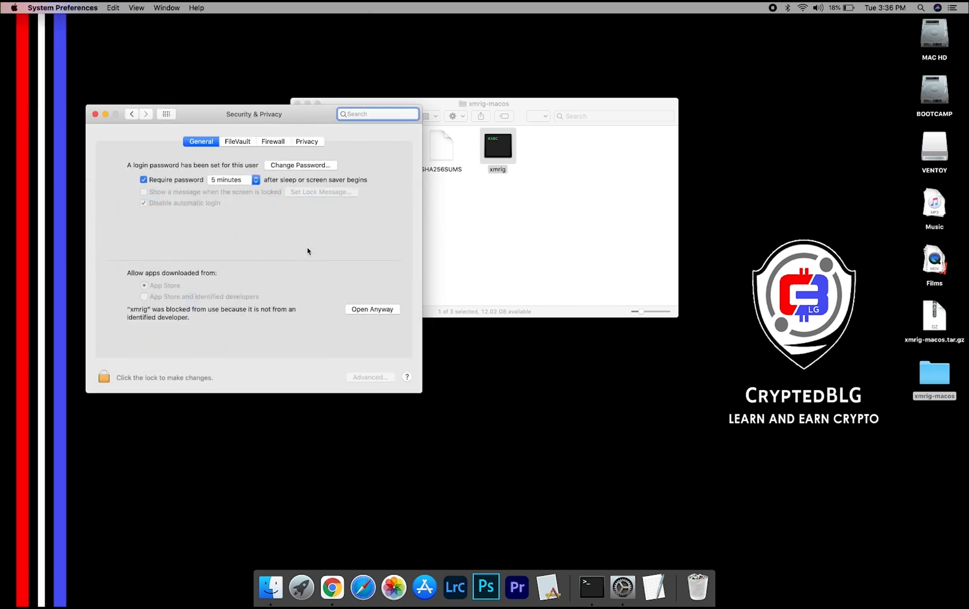
pyautogui.click(373, 309)
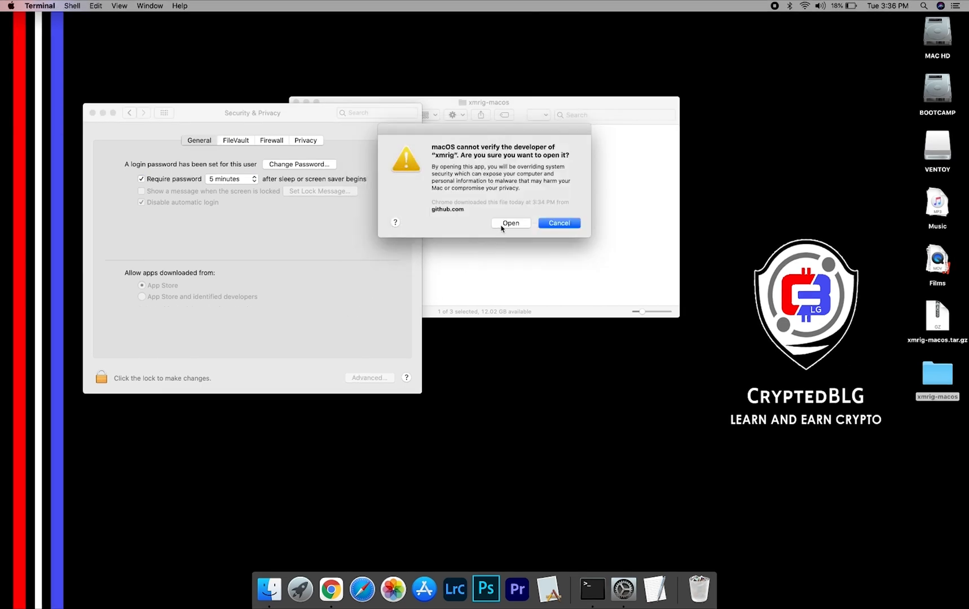
pyautogui.click(511, 223)
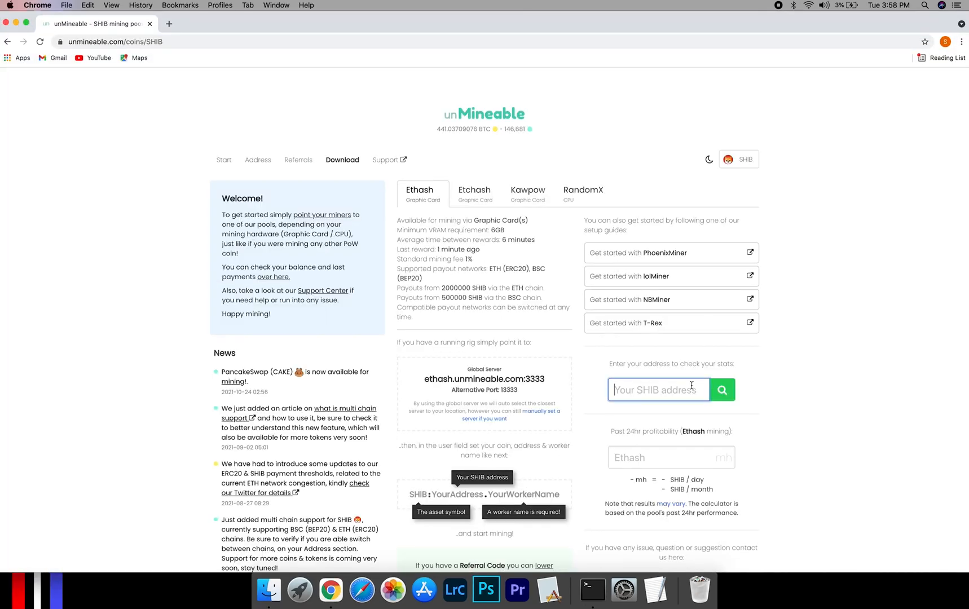
# Look up the pasted SHIB wallet address on unMineable, then view its Payments and Stats
pyautogui.rightClick(658, 389)
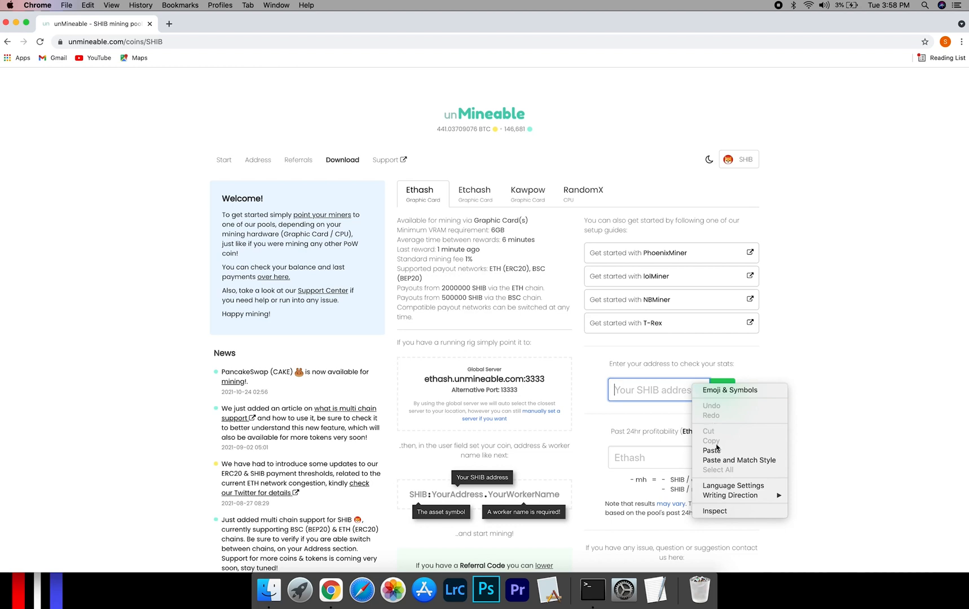
pyautogui.click(712, 450)
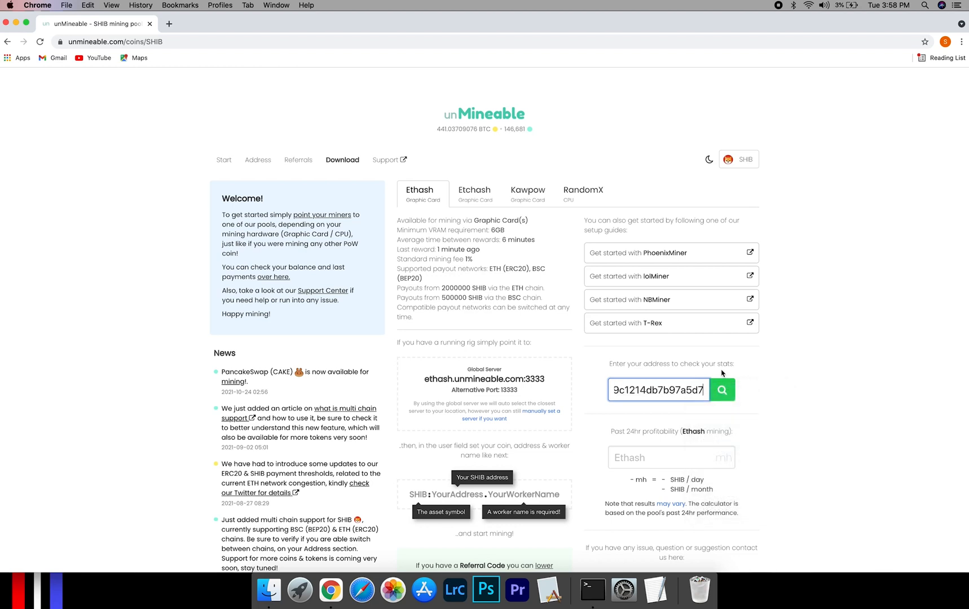
pyautogui.click(722, 390)
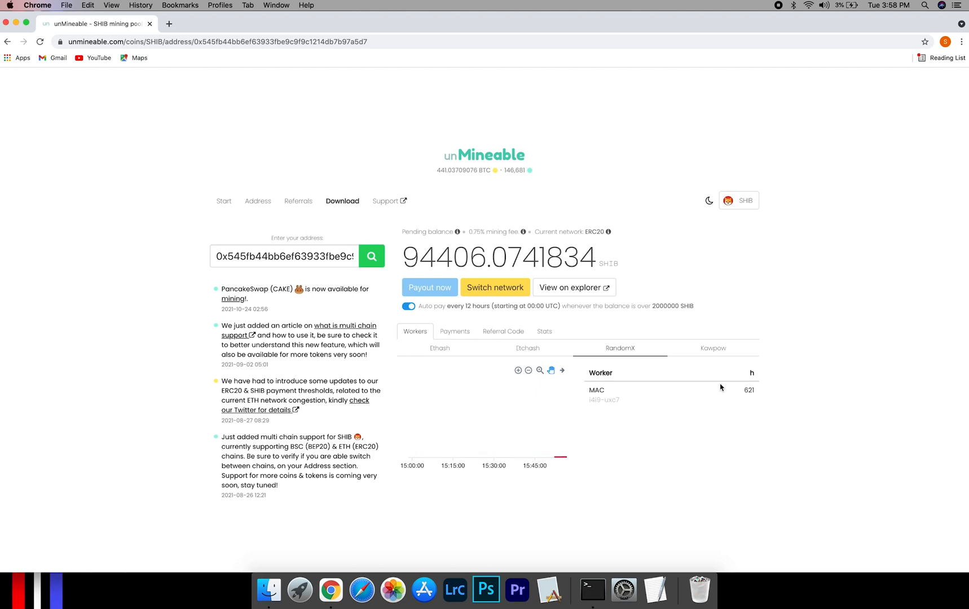
pyautogui.moveTo(454, 334)
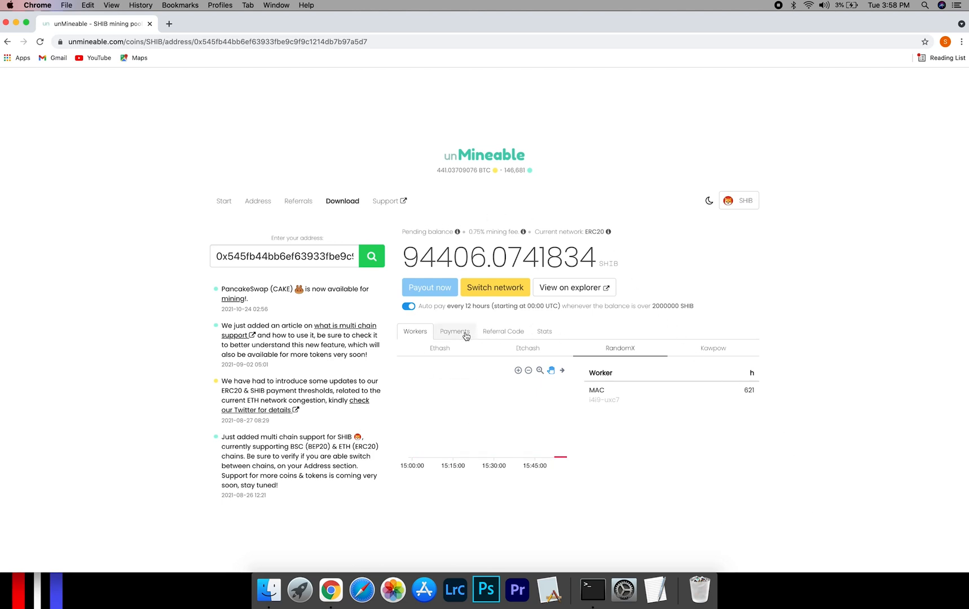
pyautogui.click(454, 332)
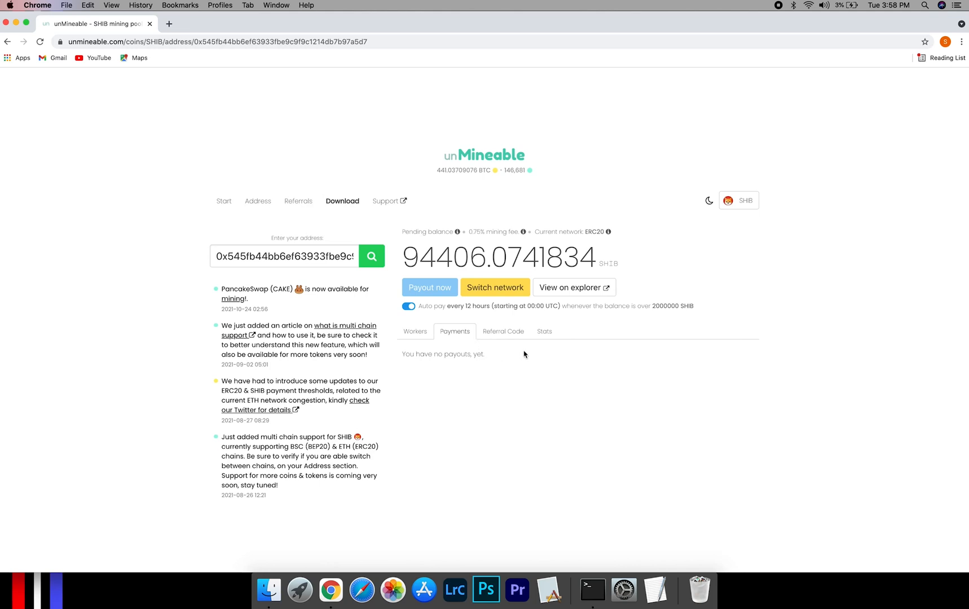
pyautogui.click(544, 331)
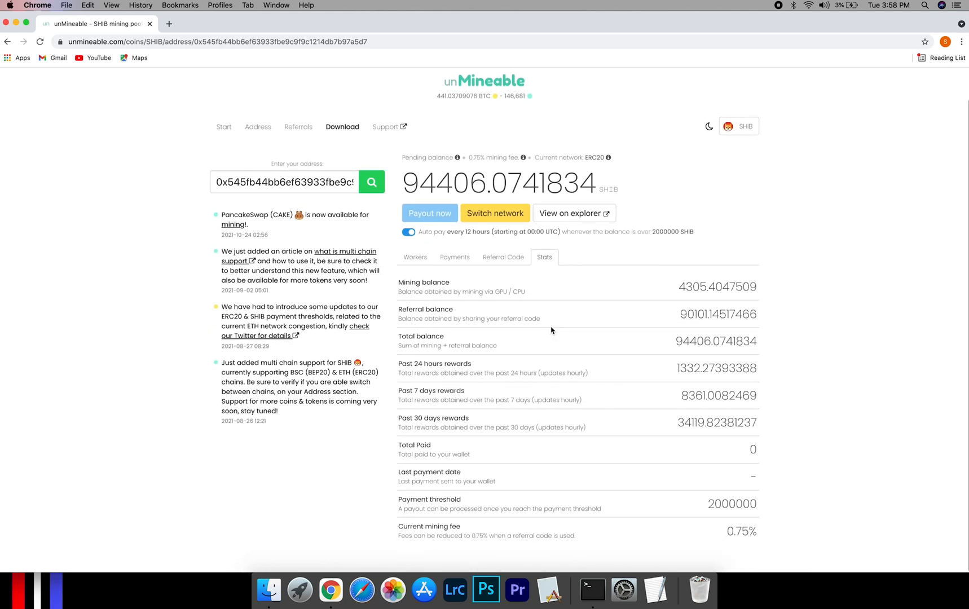